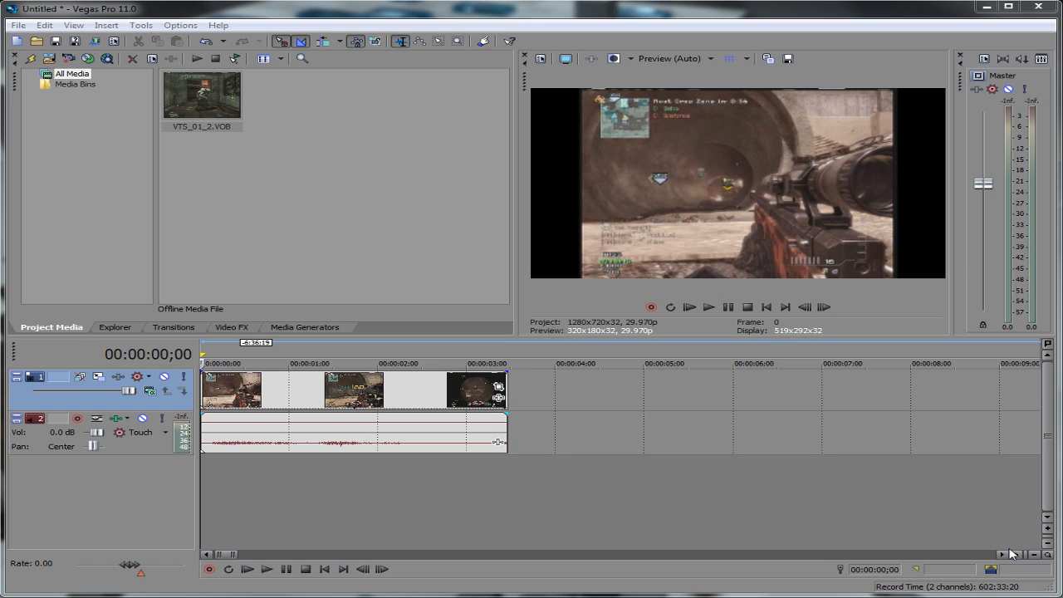
mouse_move(1058, 447)
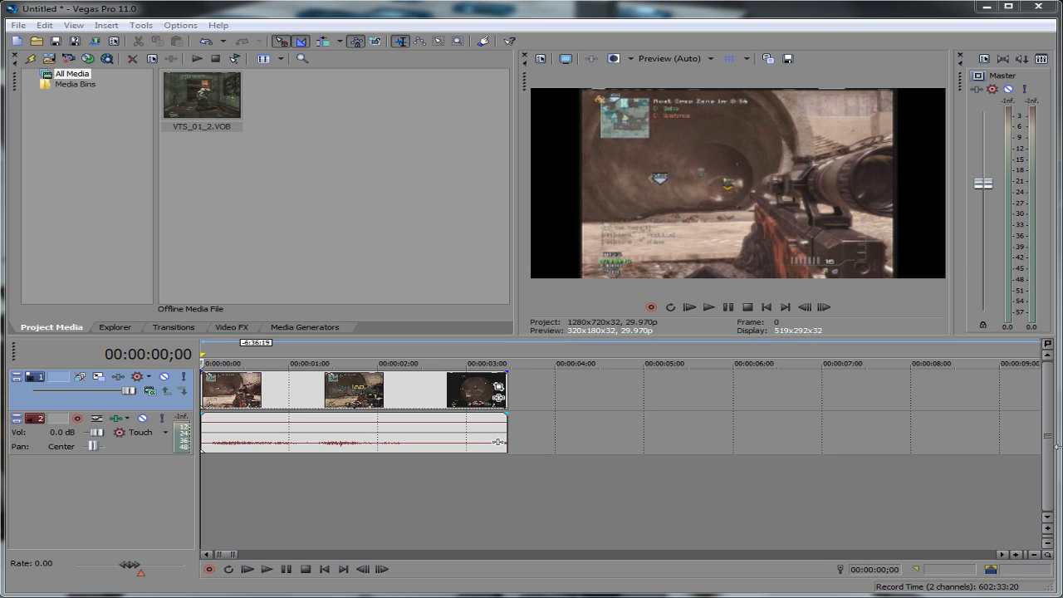
mouse_move(851, 432)
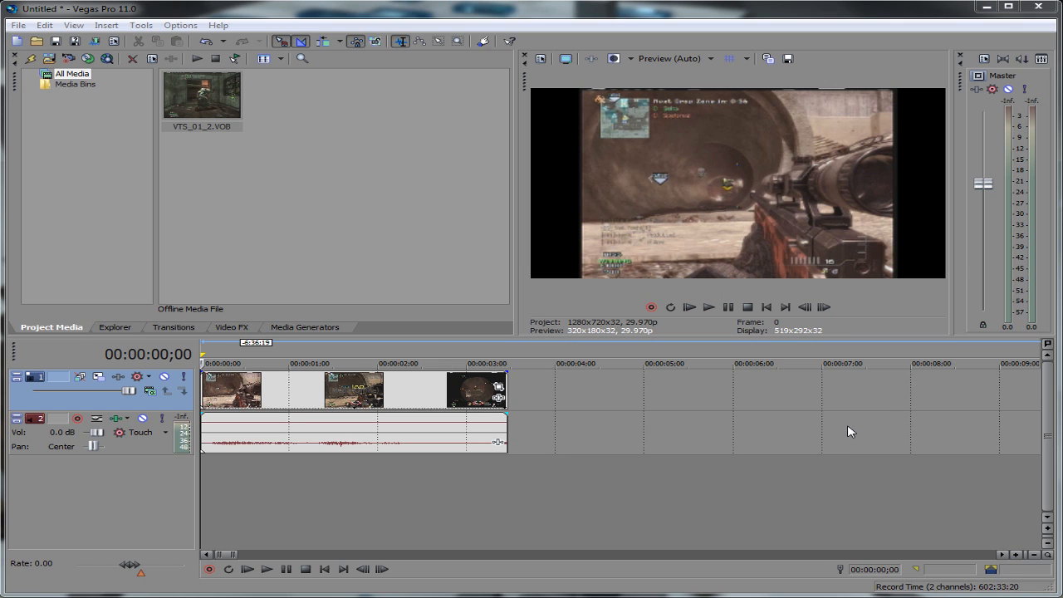
mouse_move(841, 448)
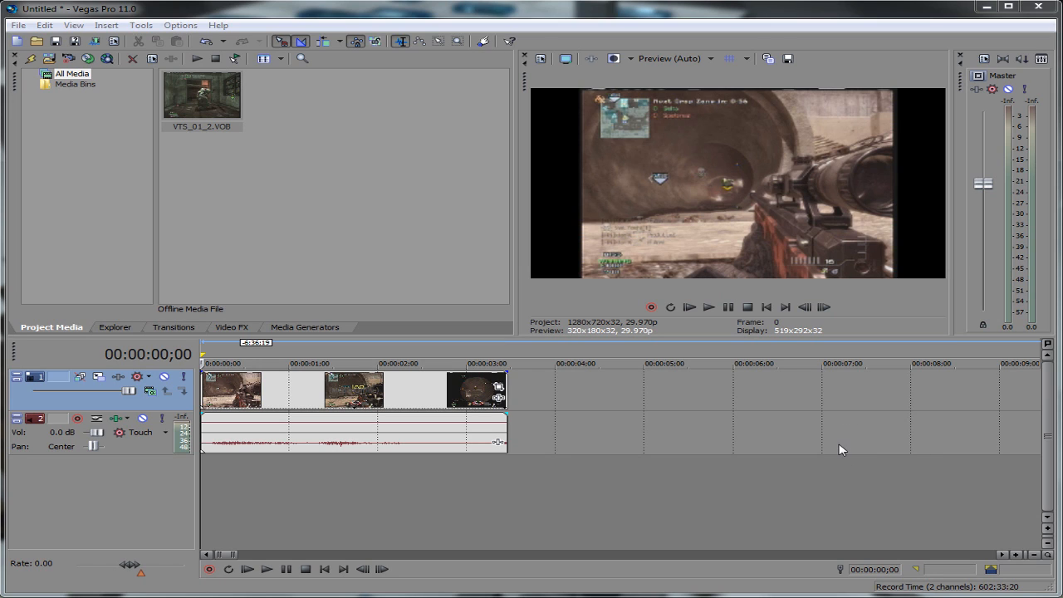
mouse_move(198, 204)
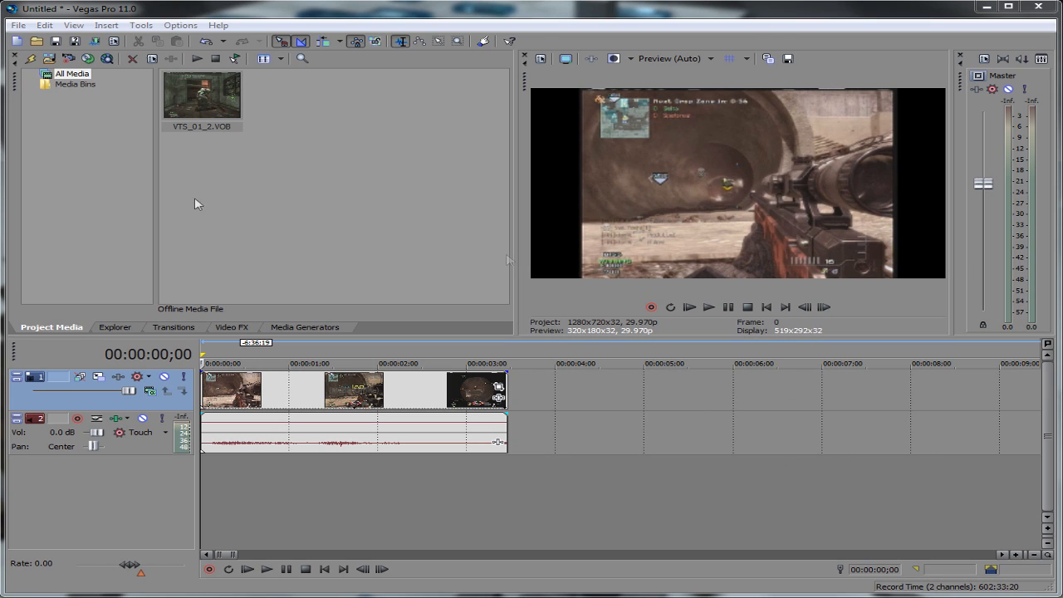
mouse_move(226, 261)
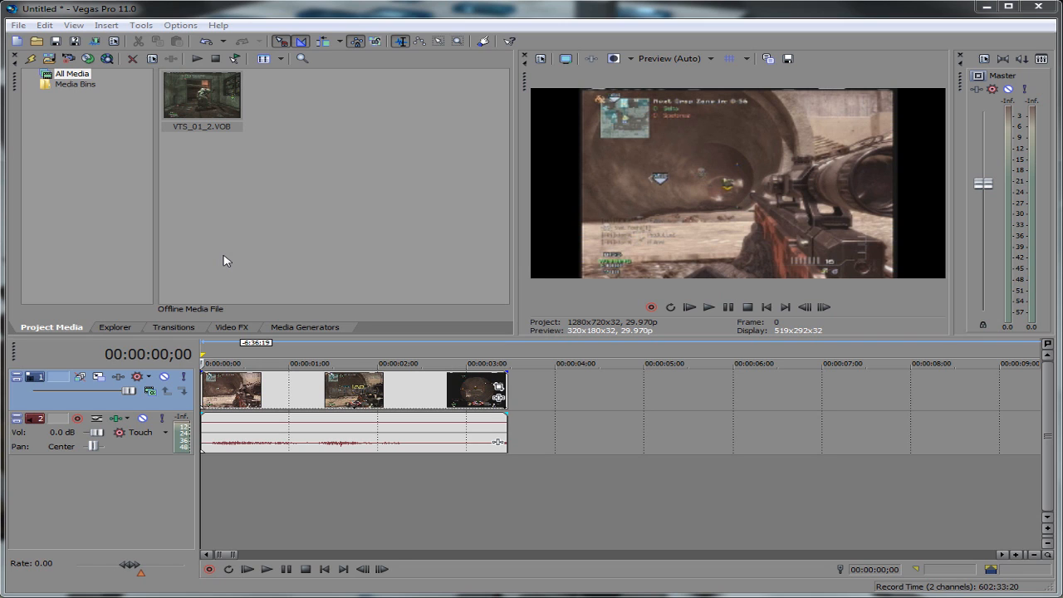
mouse_move(525, 492)
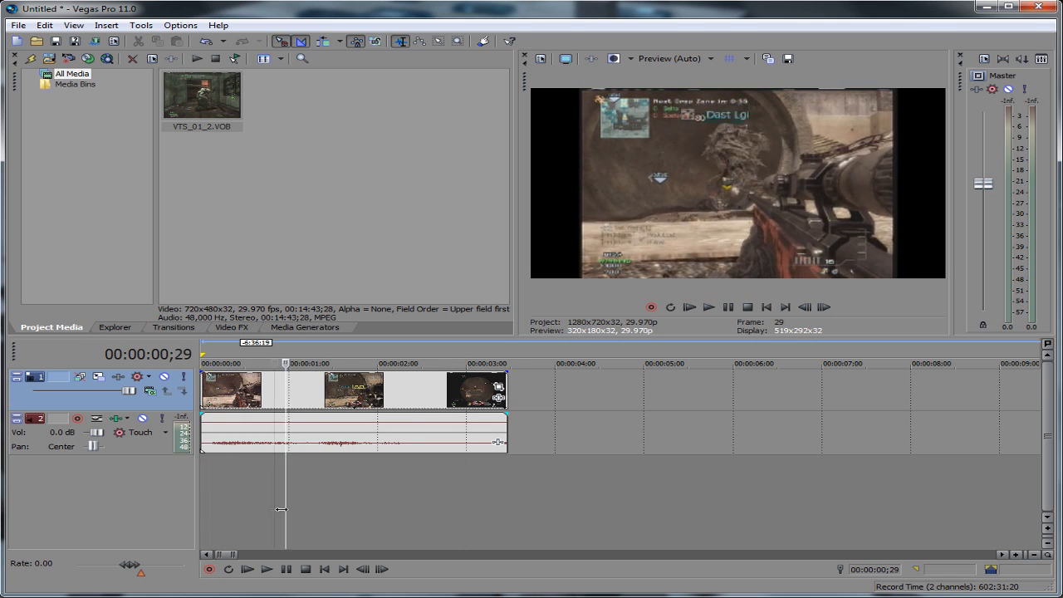
Play the gameplay clip from the timeline and stop, returning to the start.
click(246, 569)
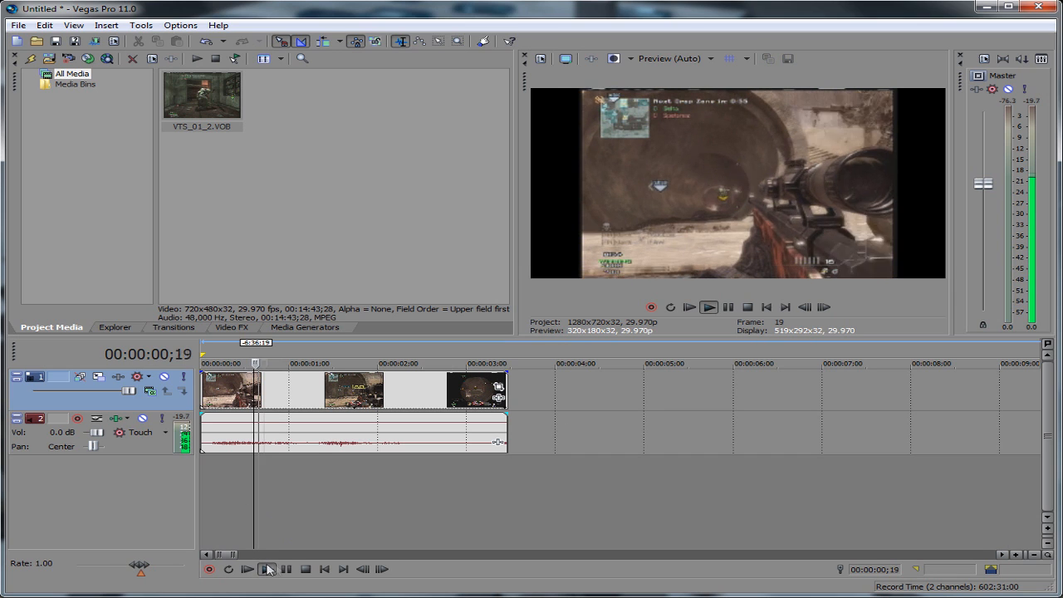
click(266, 568)
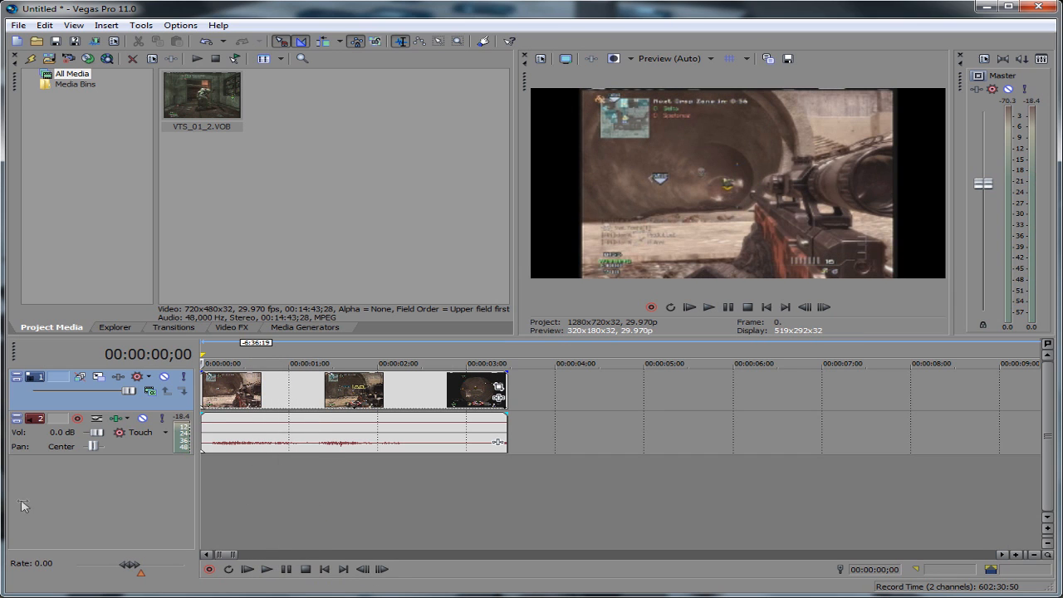
mouse_move(339, 509)
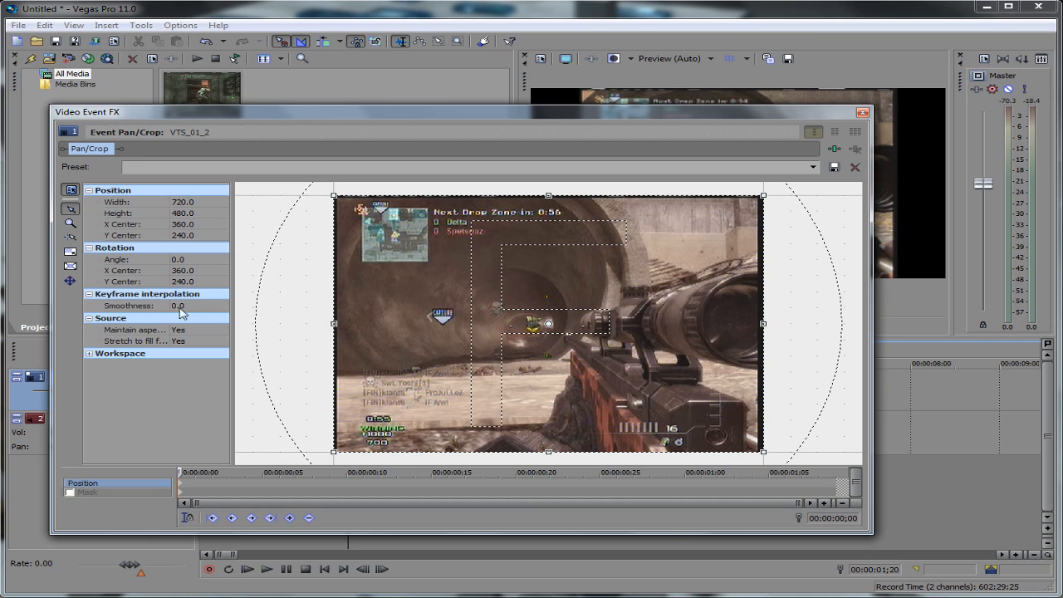
Unlock Maintain aspect ratio and try a few crop-frame adjustments, returning it to full size.
click(176, 329)
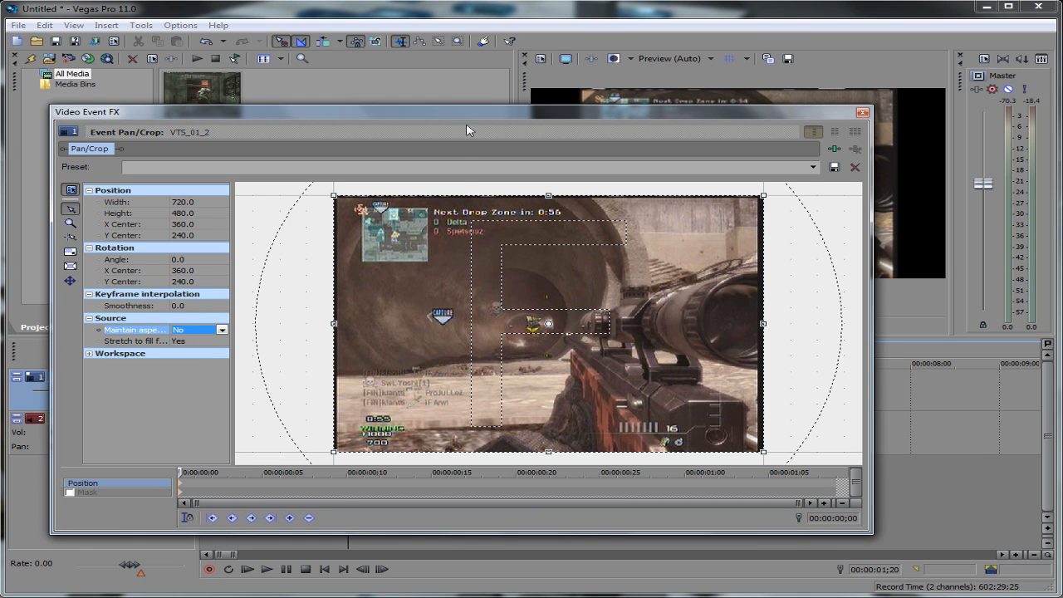
drag(469, 111, 452, 193)
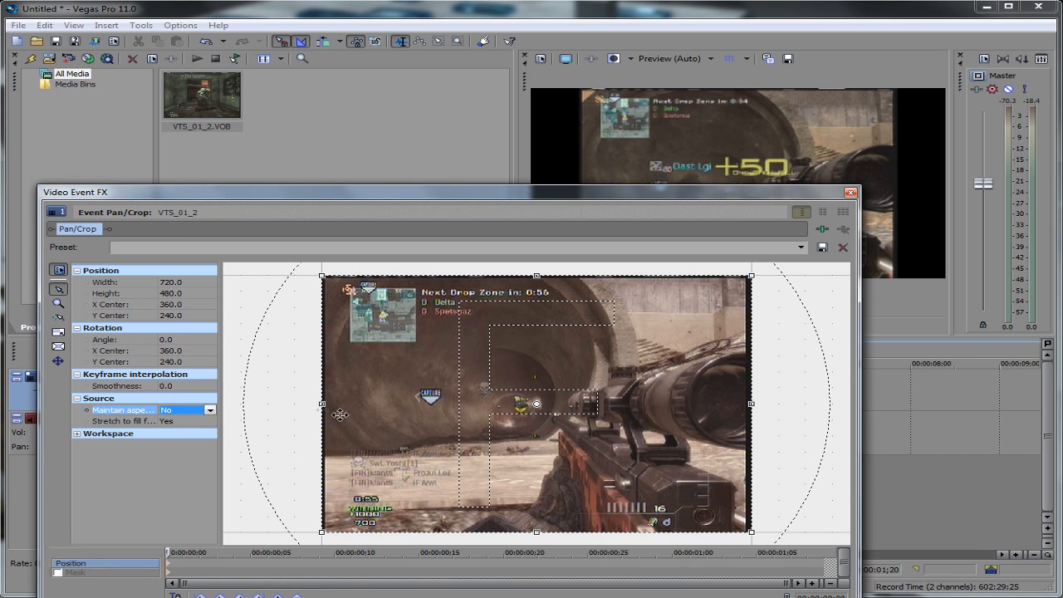
drag(323, 406, 342, 406)
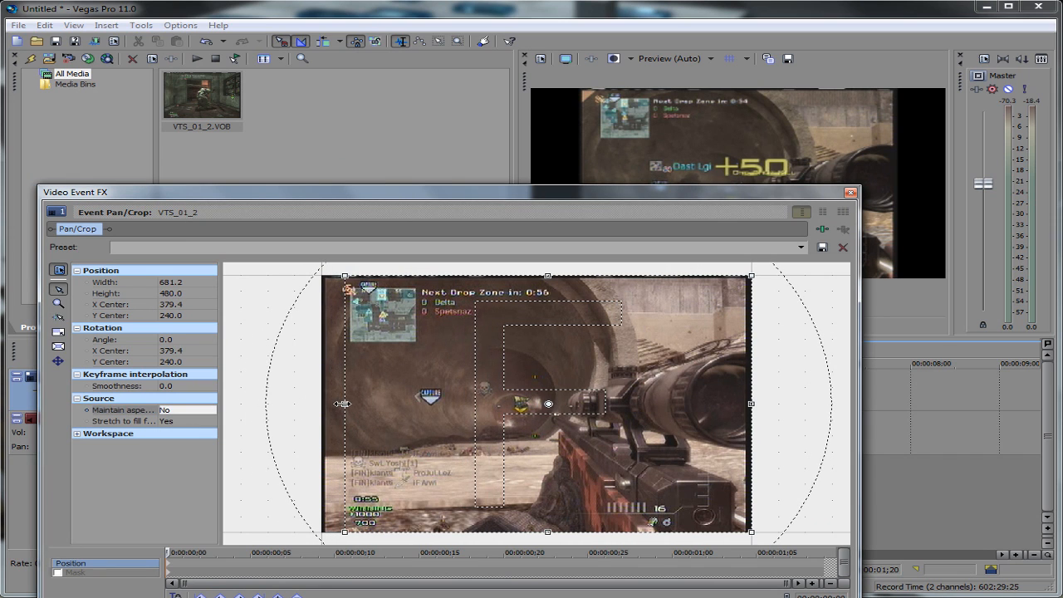
drag(342, 405, 324, 406)
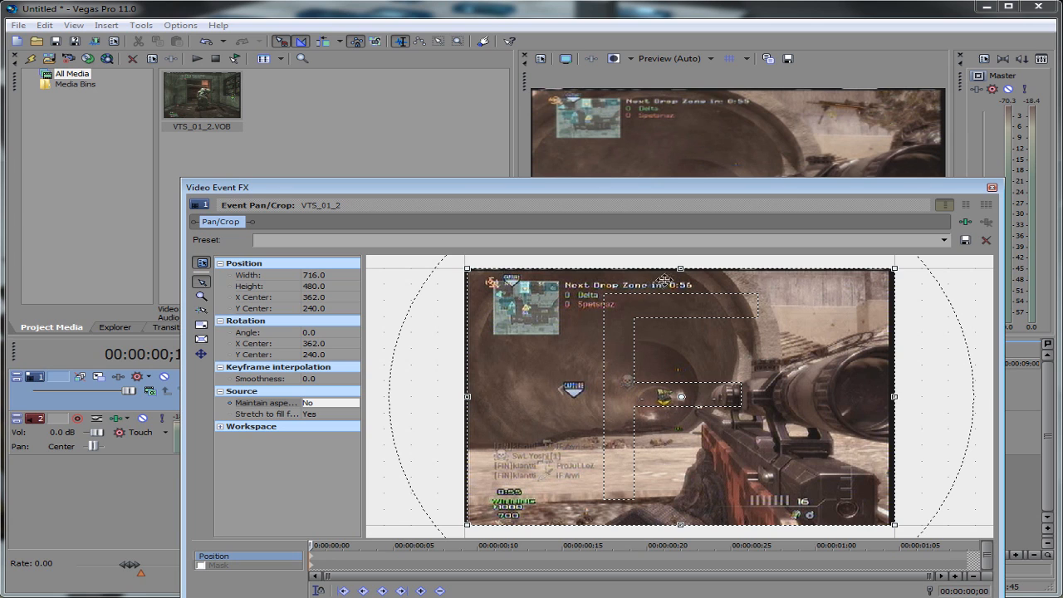
drag(681, 279, 681, 273)
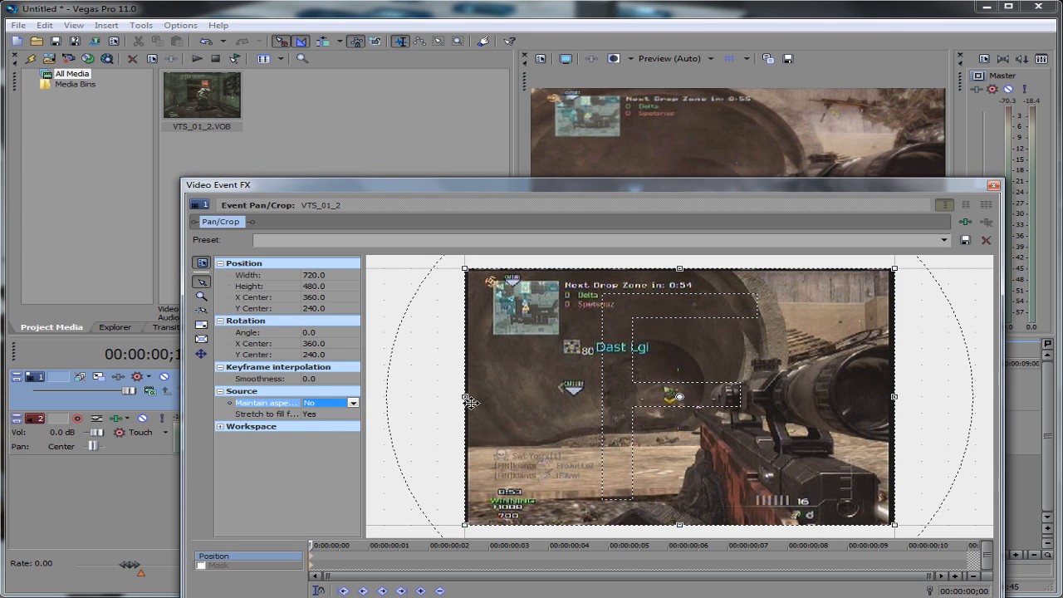
drag(465, 397, 472, 397)
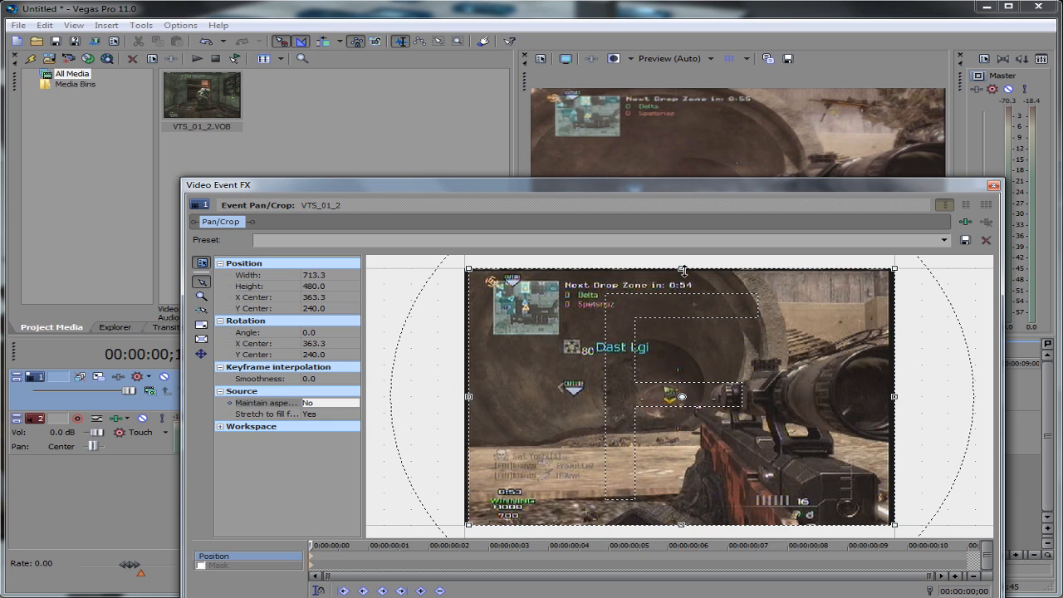
drag(681, 271, 681, 274)
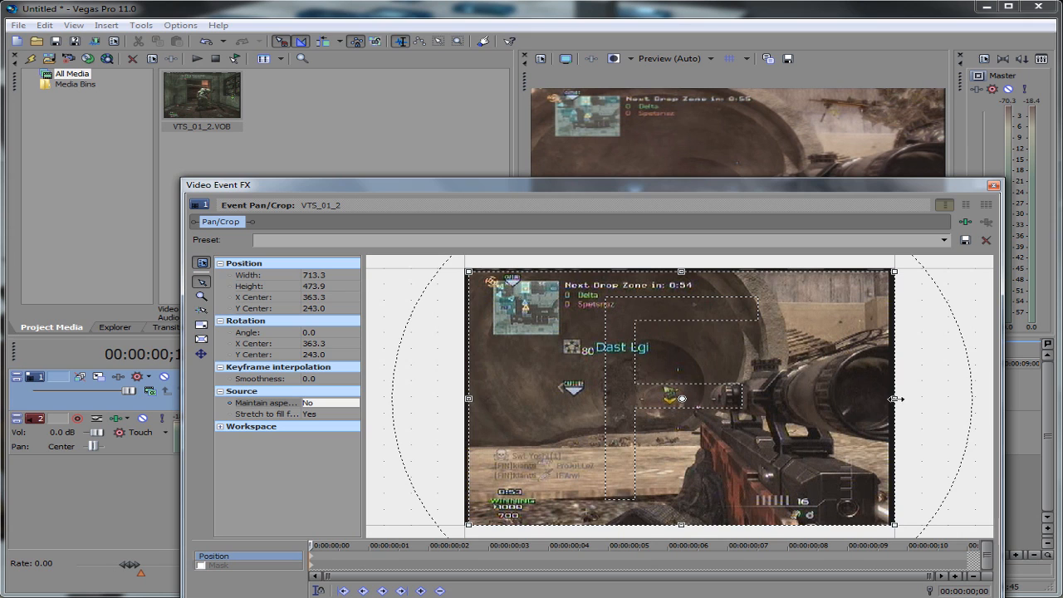
drag(893, 399, 889, 398)
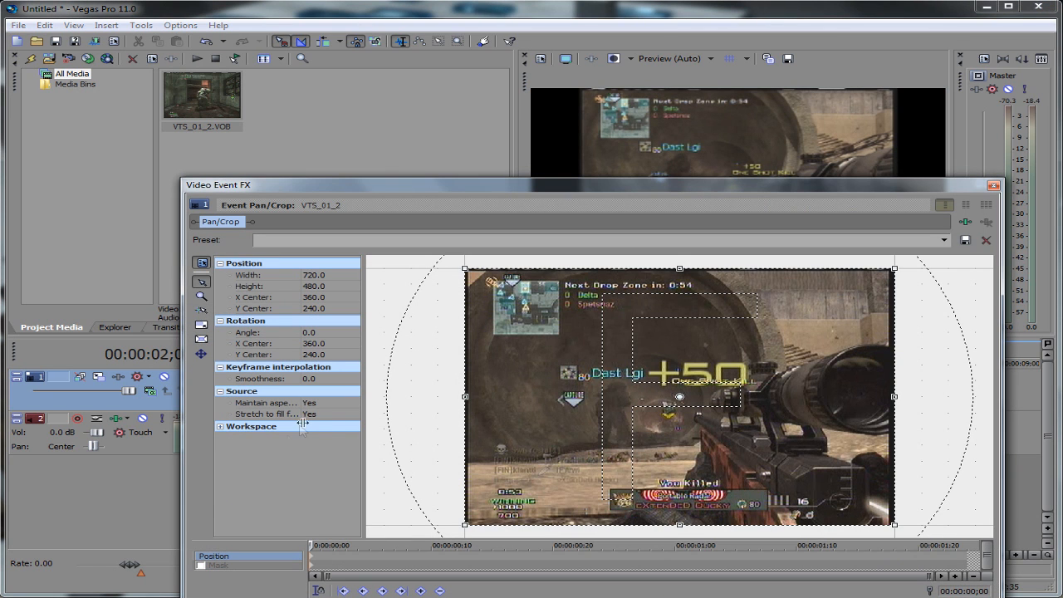
Tighten the crop frame slightly inward to trim the picture edges and close Pan/Crop.
click(266, 404)
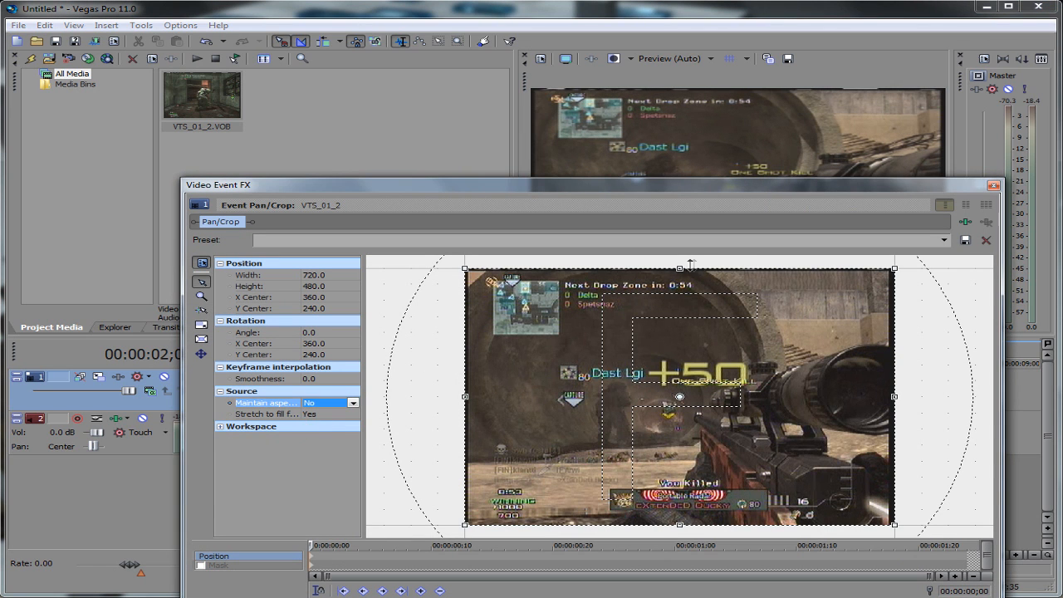
drag(691, 266, 677, 272)
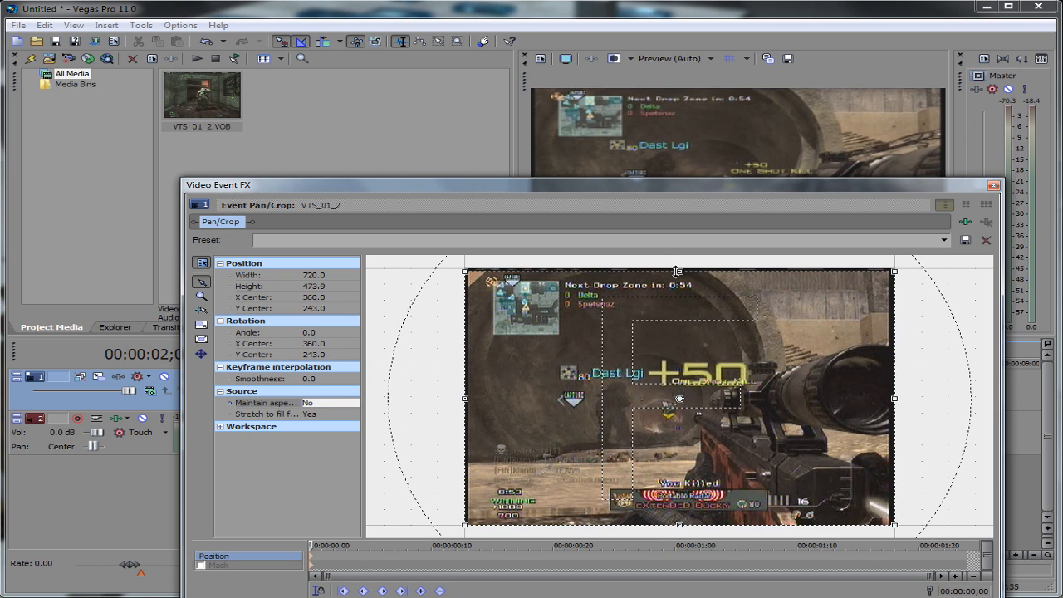
drag(466, 399, 469, 398)
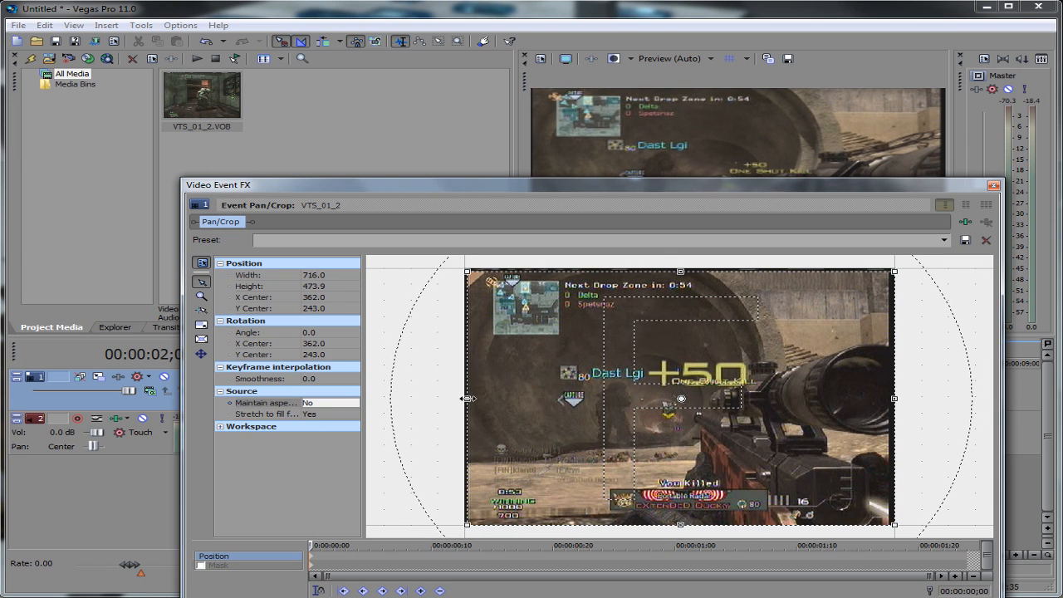
drag(894, 397, 896, 397)
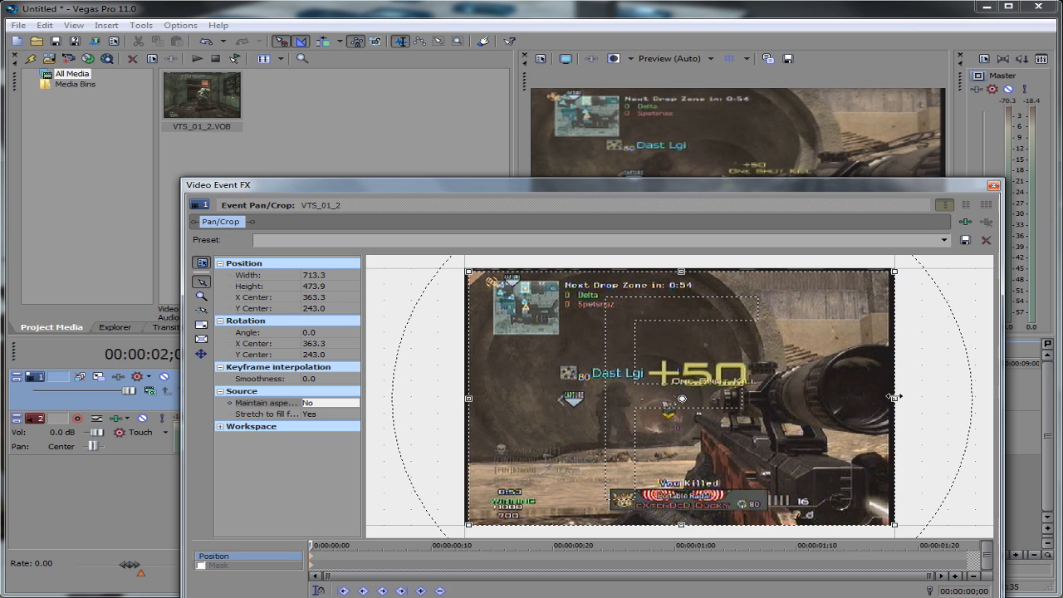
drag(894, 399, 888, 398)
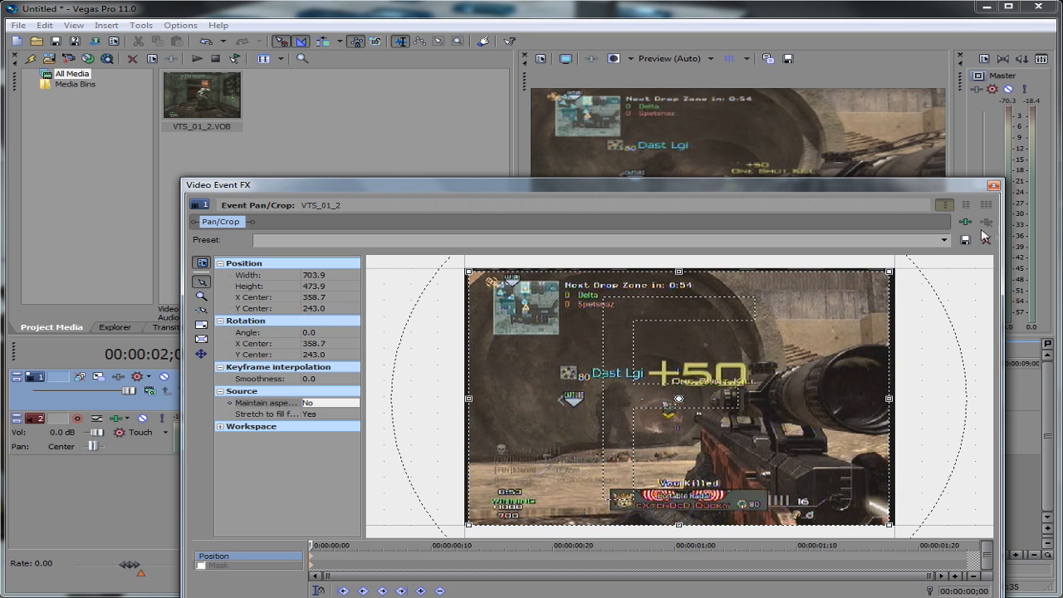
click(993, 186)
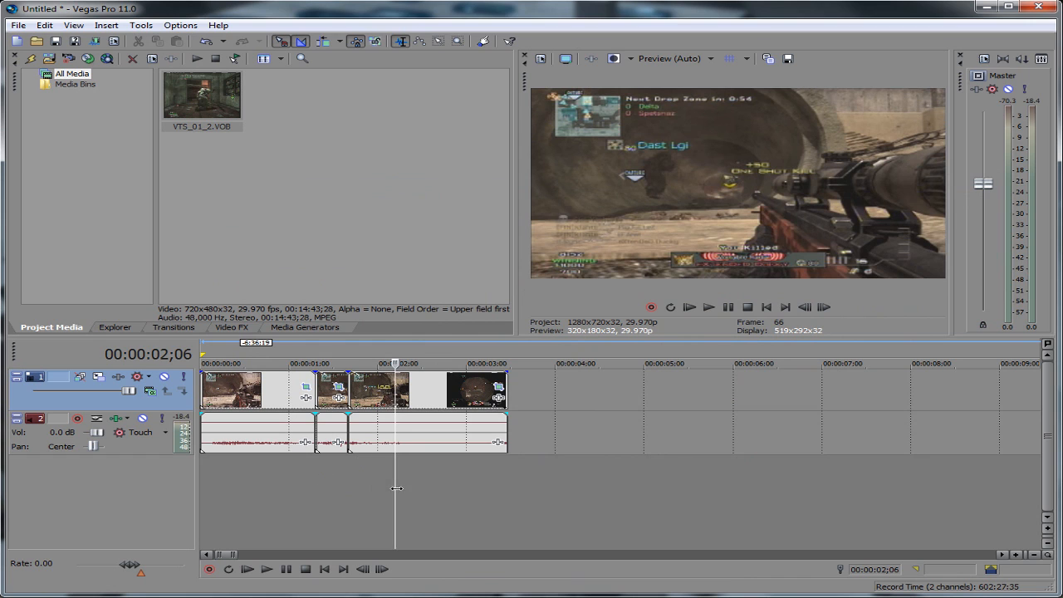
Move the last event right, Ctrl-stretch the middle event longer for slow motion, and preview it.
drag(398, 391, 606, 391)
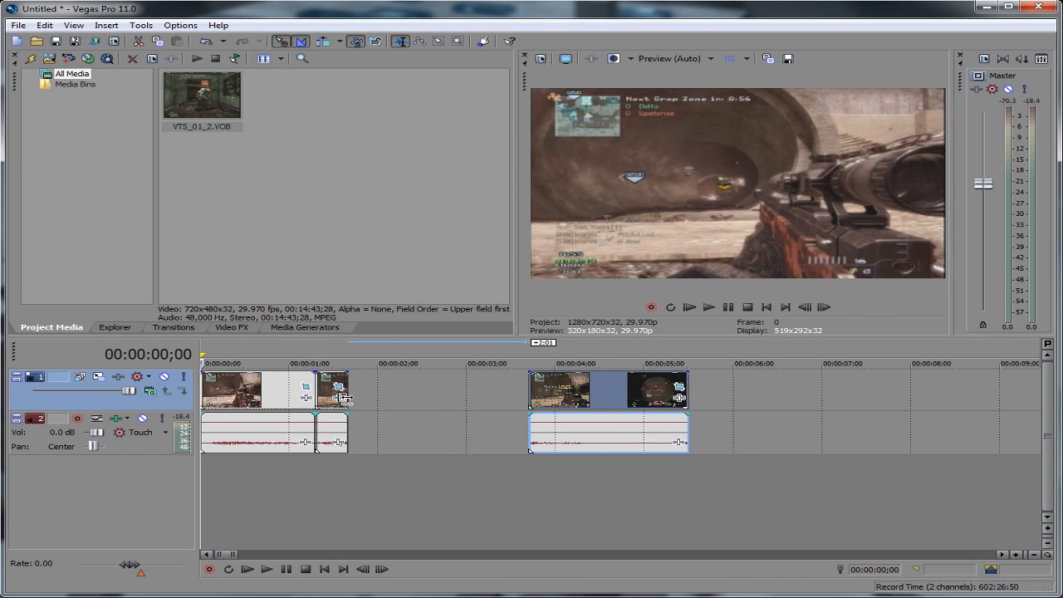
drag(340, 390, 445, 390)
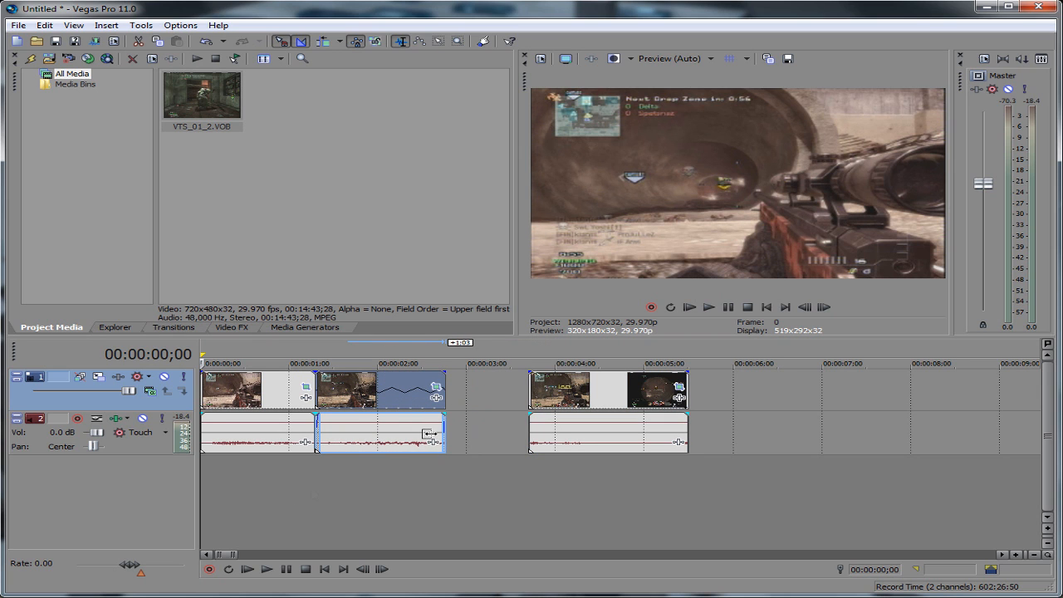
click(246, 568)
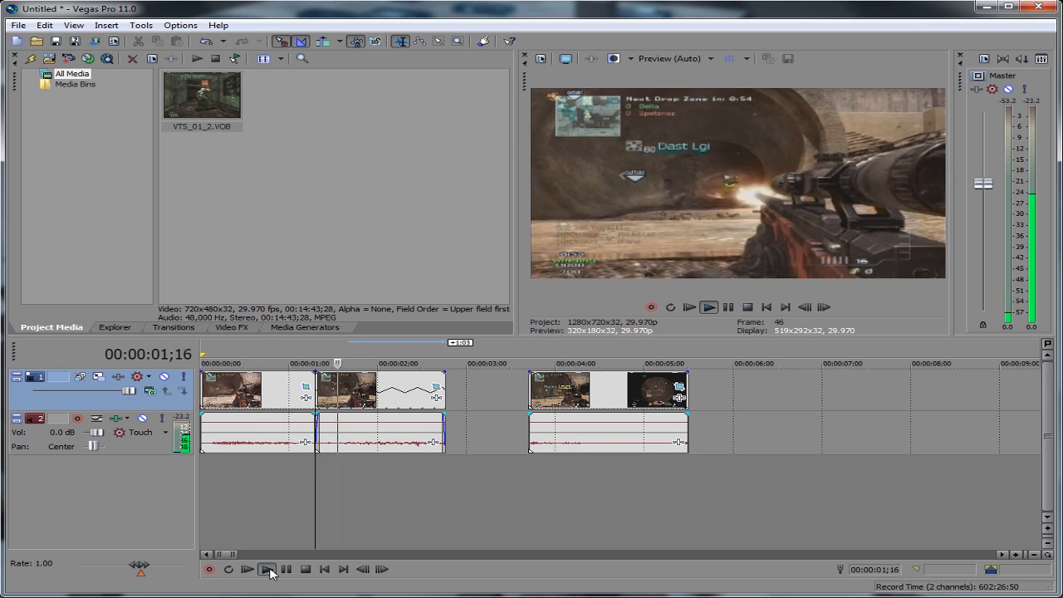
click(268, 568)
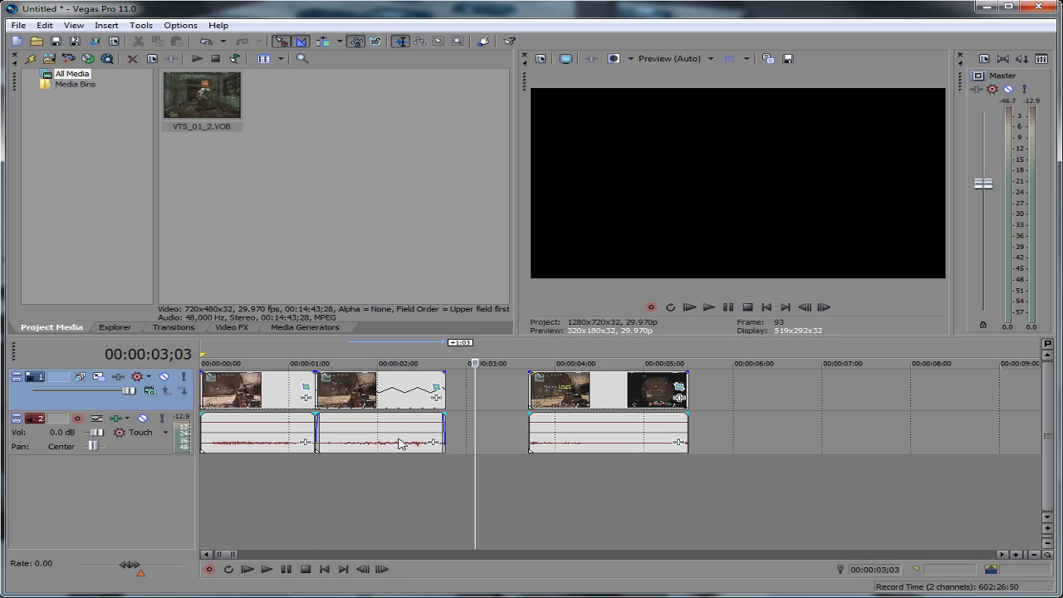
Set the middle audio event's time-stretch method to élastique in its Properties and confirm.
right_click(399, 441)
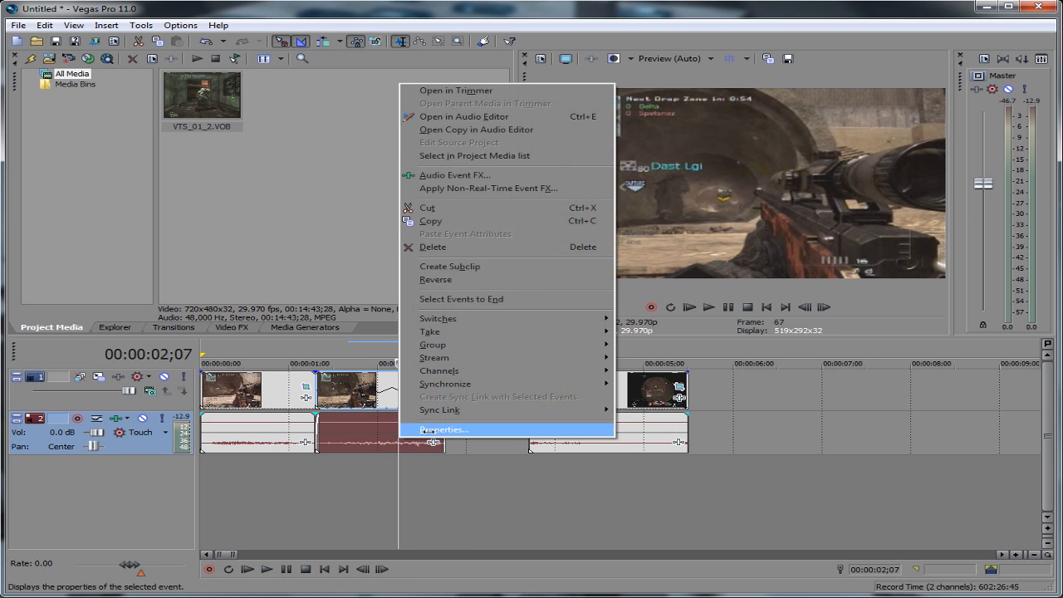
click(445, 428)
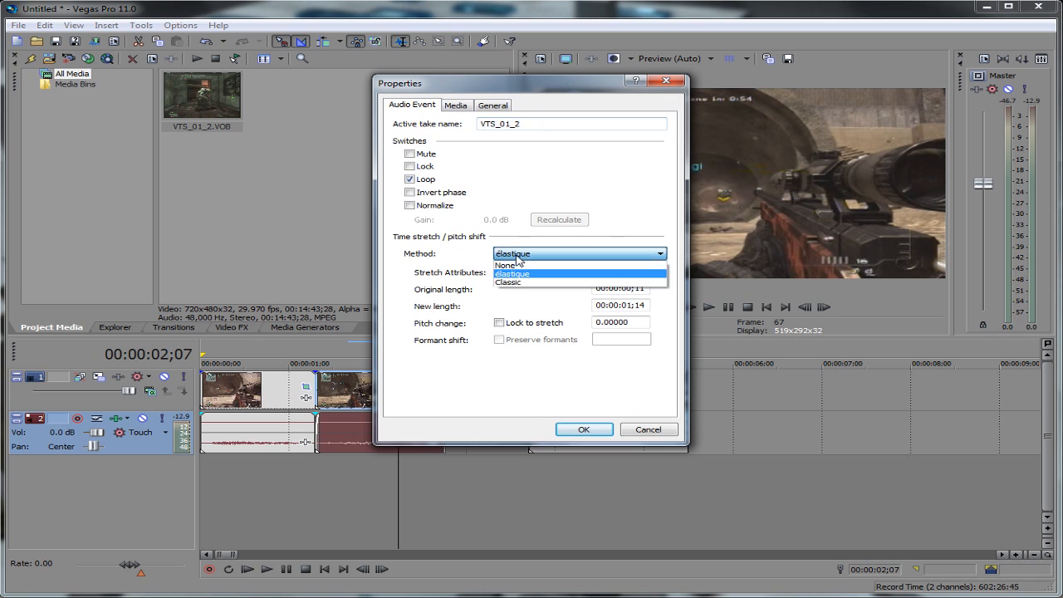
mouse_move(520, 282)
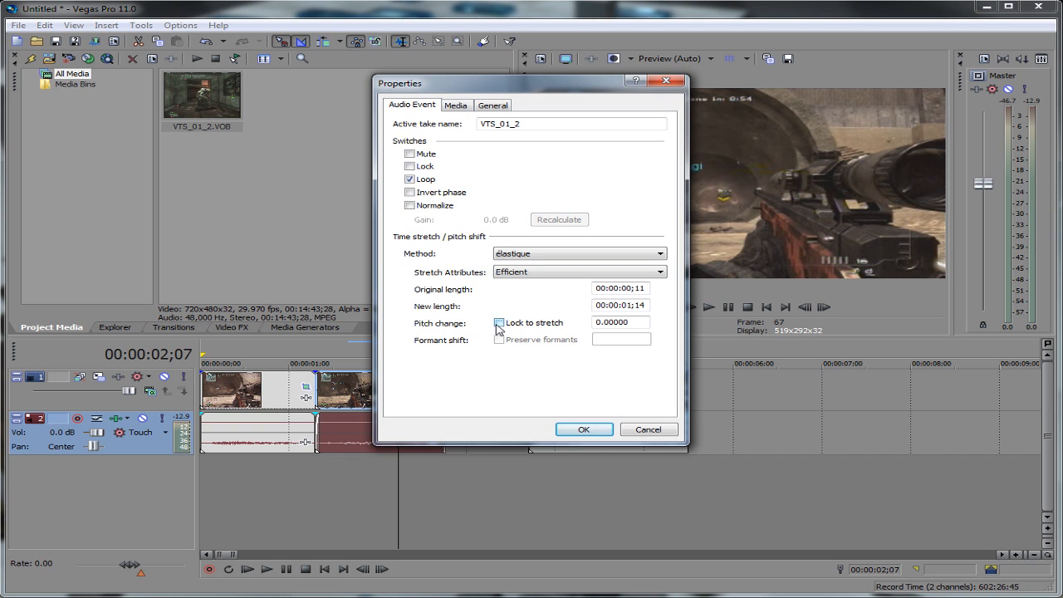
click(498, 323)
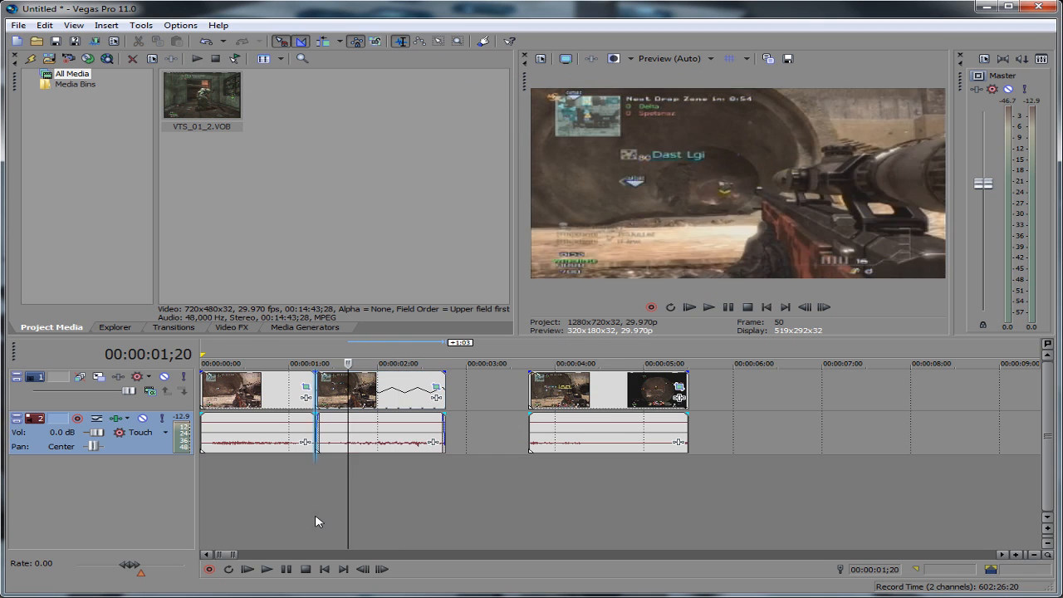
Play back the edited sequence through the slowed section and pause at the end.
click(246, 569)
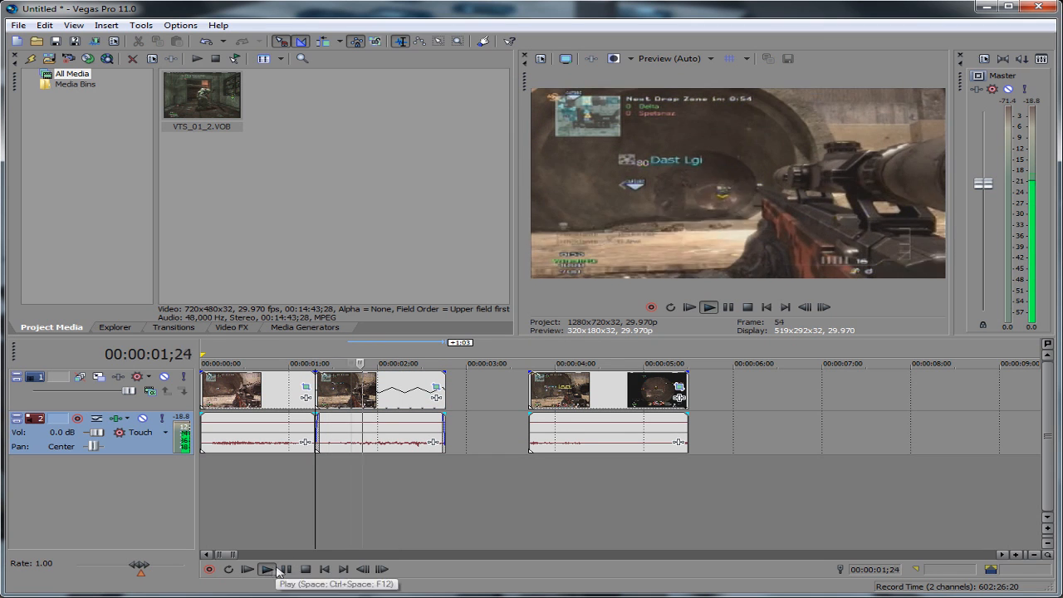
click(246, 568)
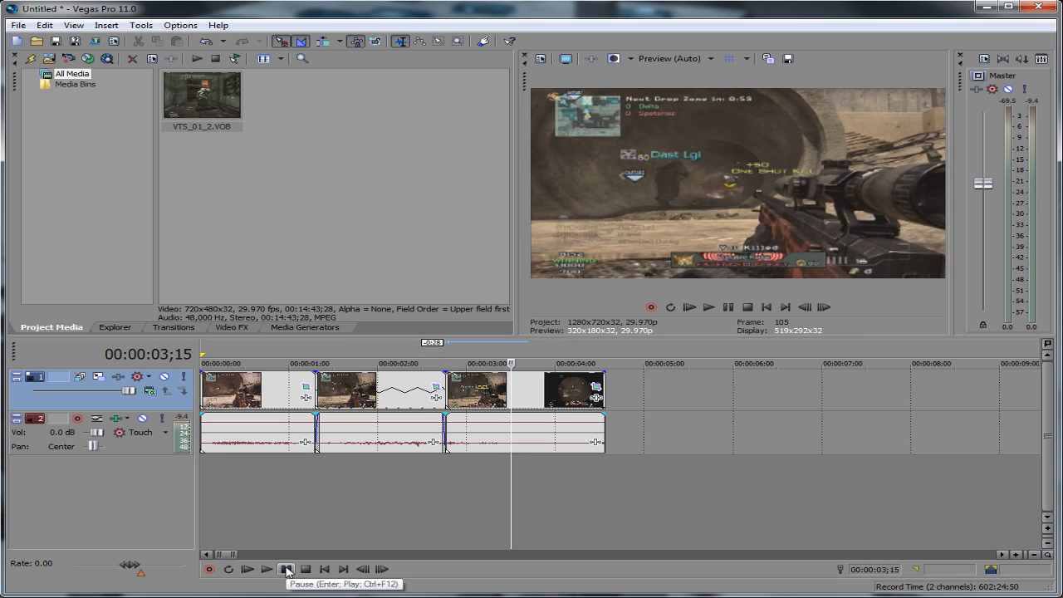
click(285, 568)
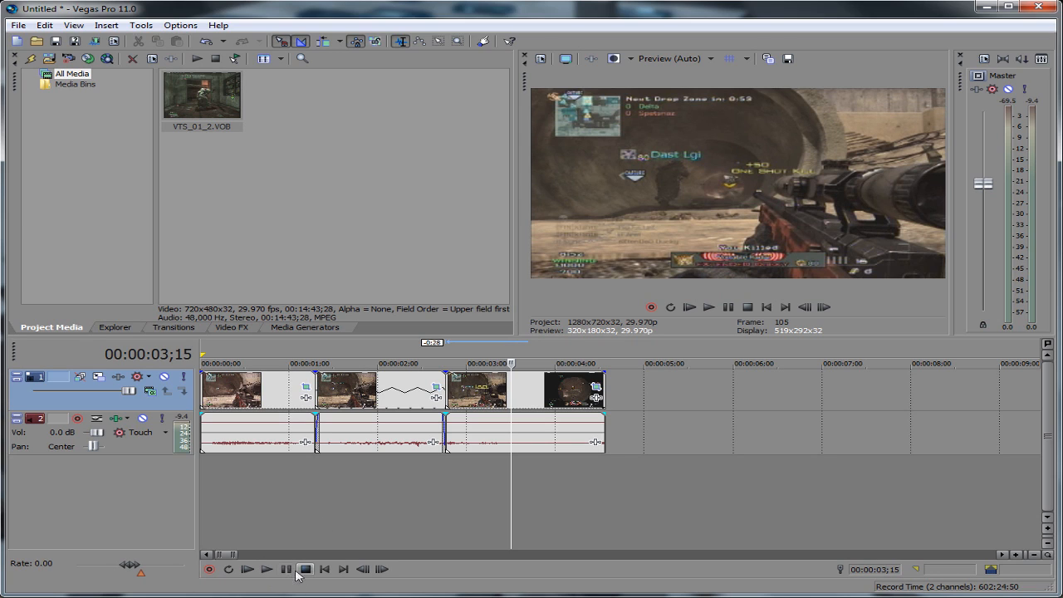
mouse_move(286, 568)
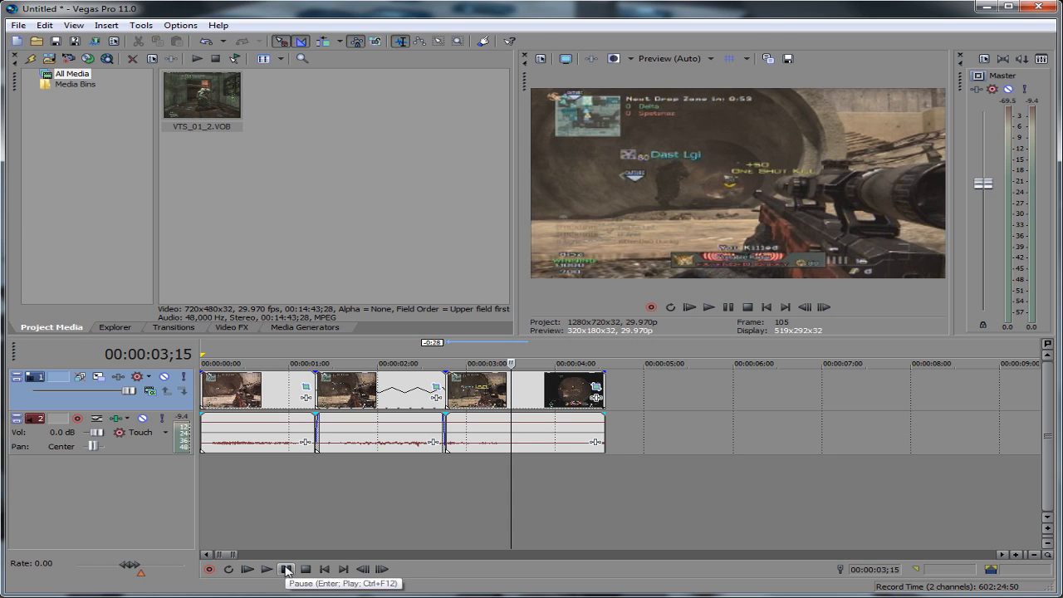